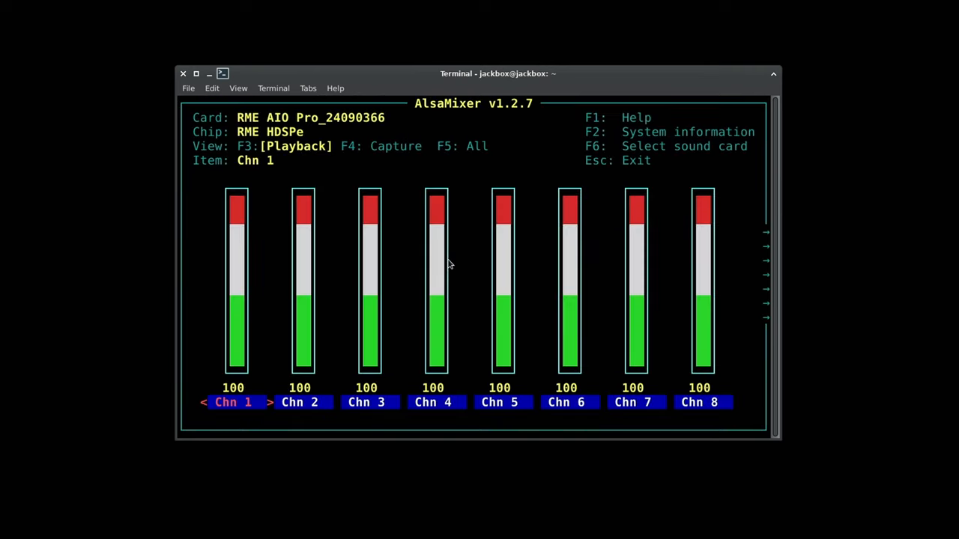
Switch AlsaMixer to All view and select the default:1 US-16x08 sound card.
key(F5)
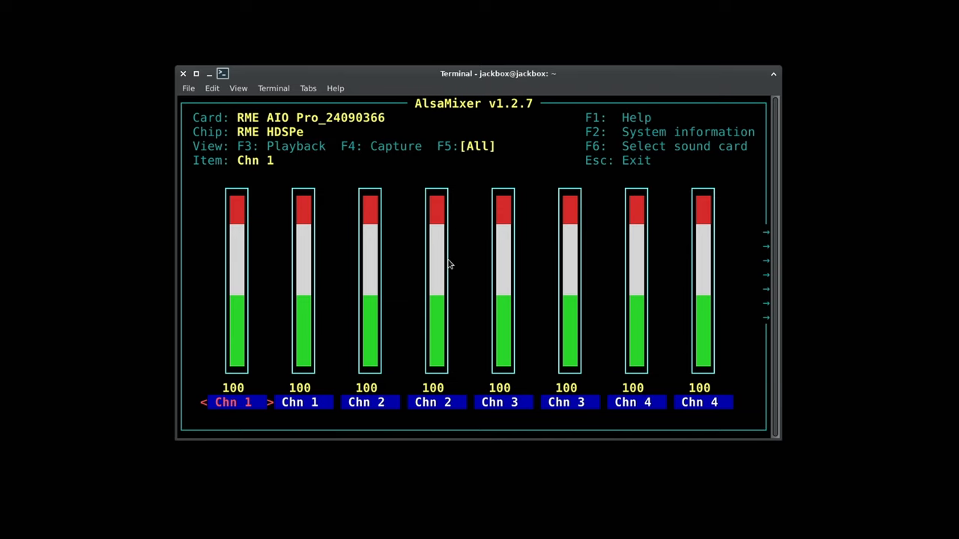
key(F6)
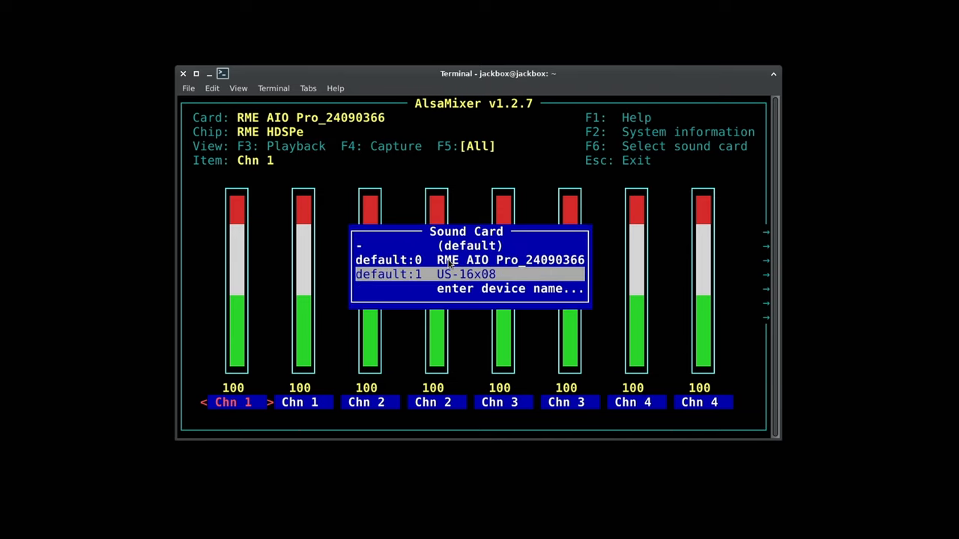
click(466, 273)
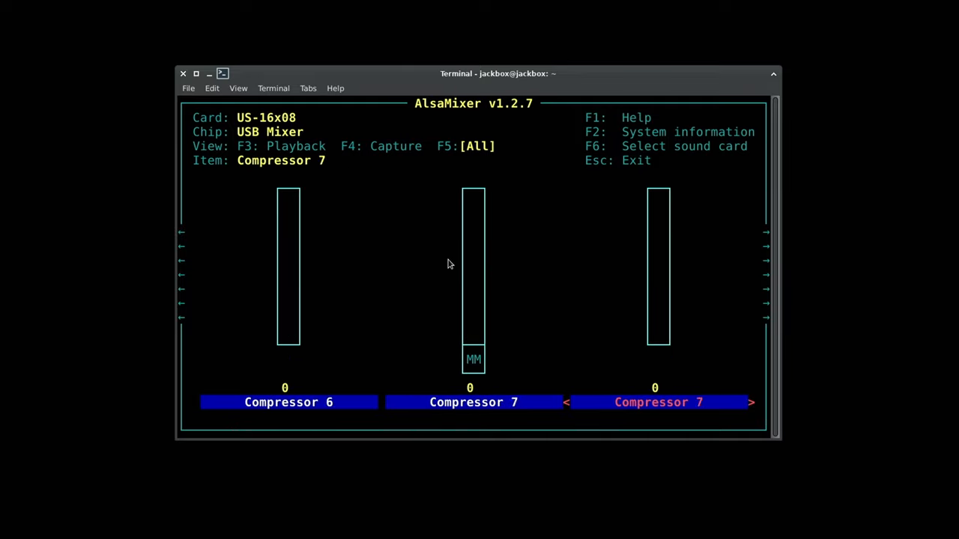
key(Right)
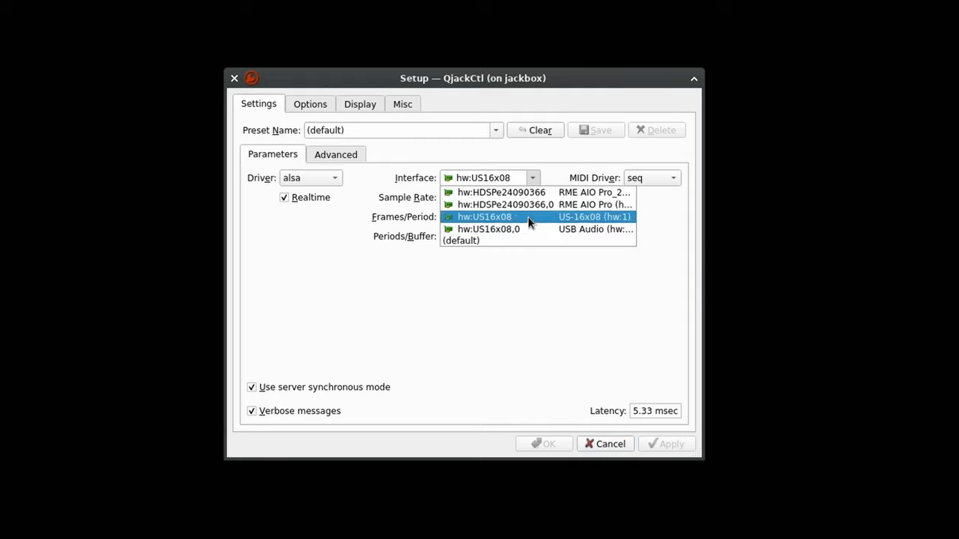
Start JACK on interface hw:US16x08 at 48000 Hz with 128 frames per period.
click(484, 217)
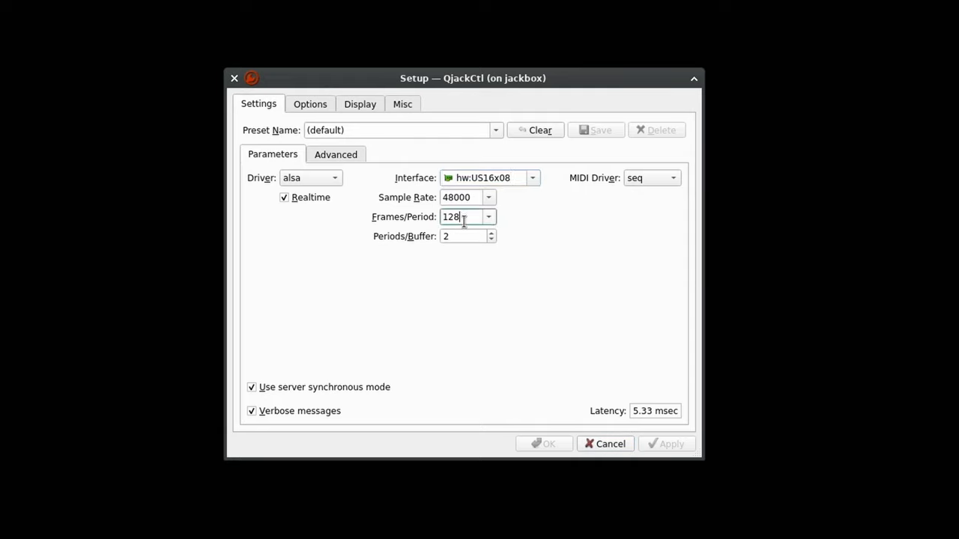
click(544, 444)
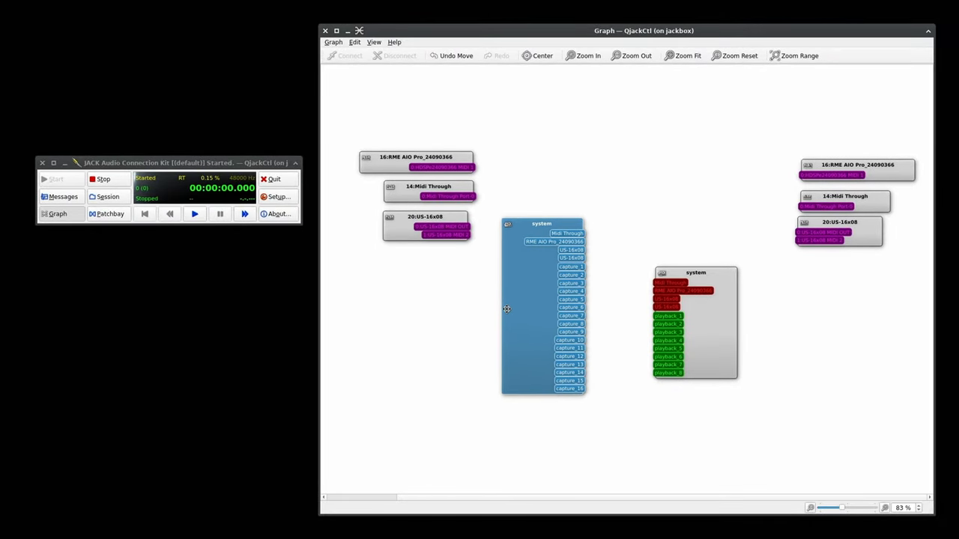
click(570, 267)
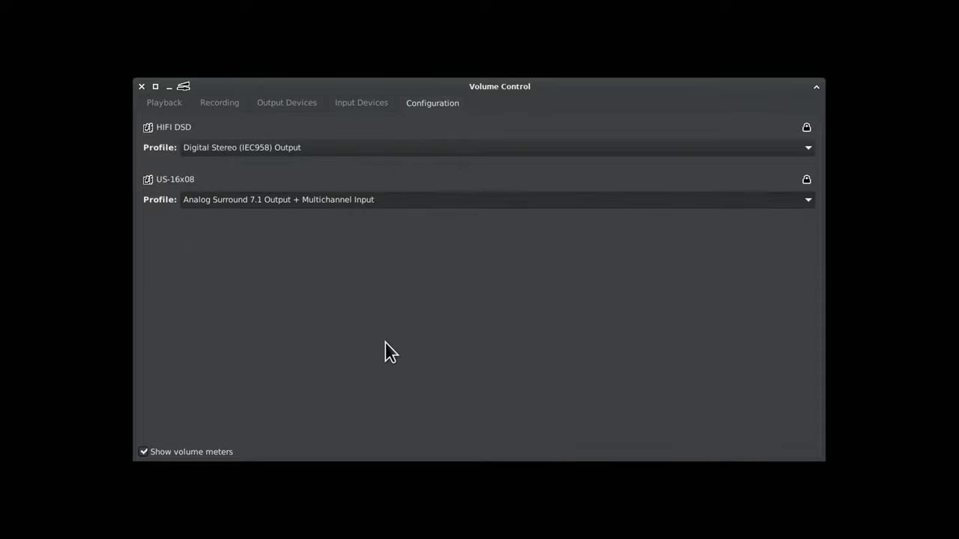
Review the US-16x08 profile and show its Multichannel input device.
click(361, 102)
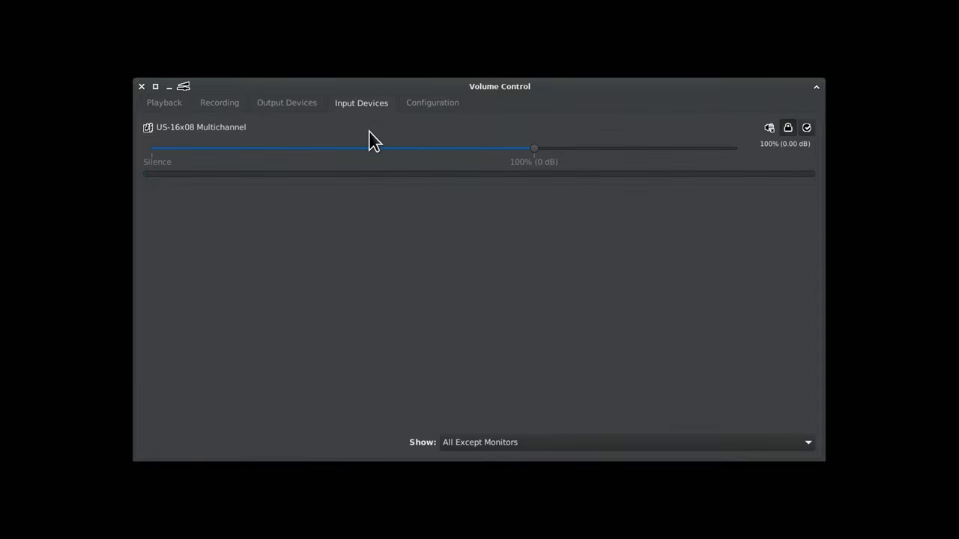
click(287, 102)
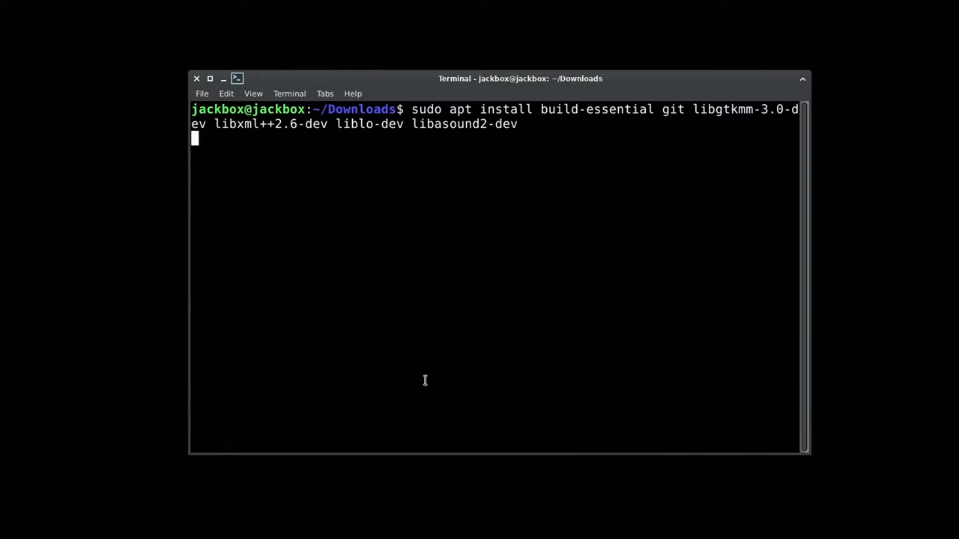
Install build dependencies, clone tascam-gtk from GitHub, and enter its directory.
double_click(585, 109)
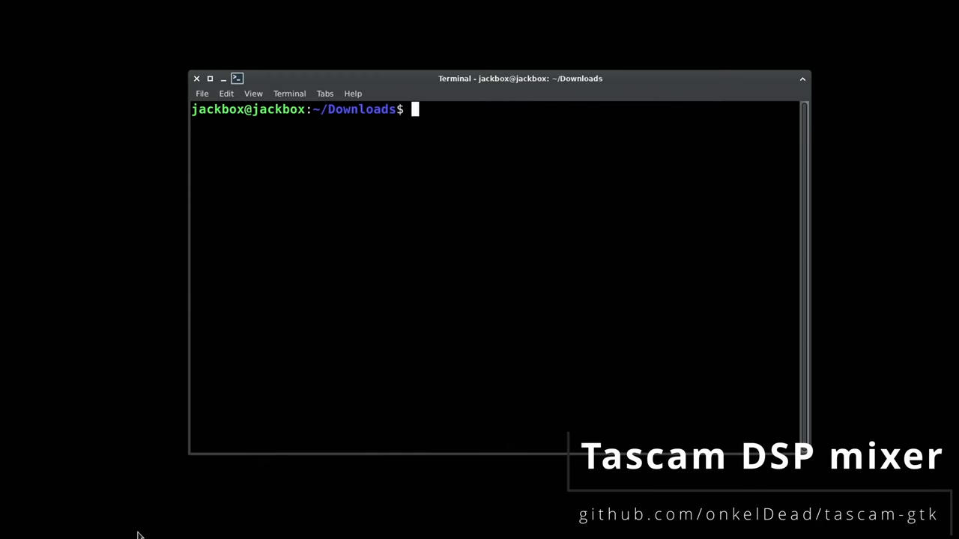
text(git clone https://github.com/onkelDead/tascam-gtk.git)
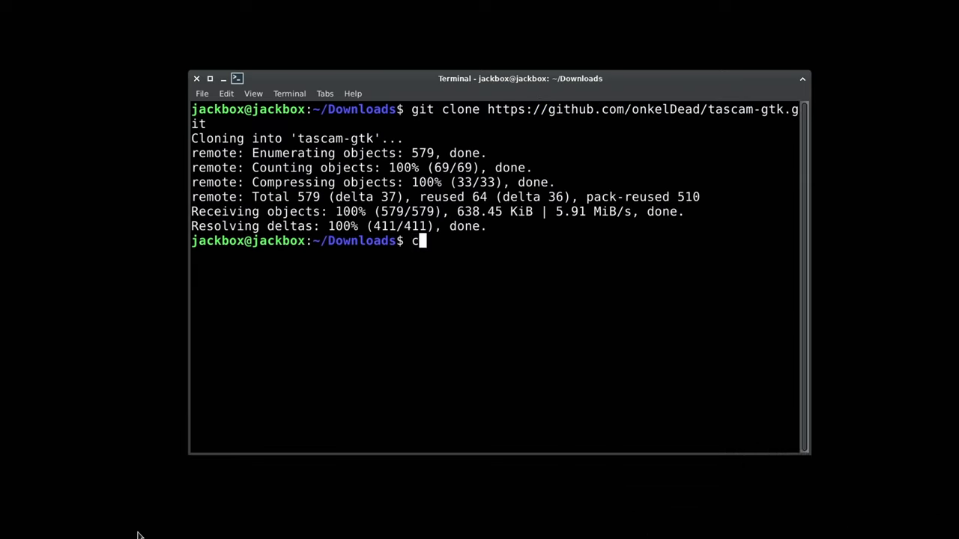
text(d tascam-gtk/)
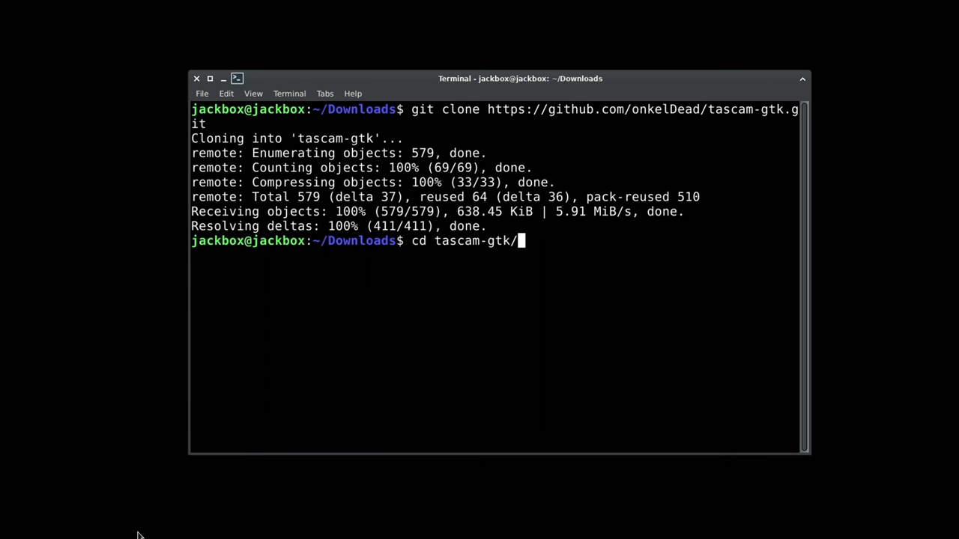
Build tascam-gtk with autoreconf and make, then type ./tascamgtk to launch.
text(autoreconf)
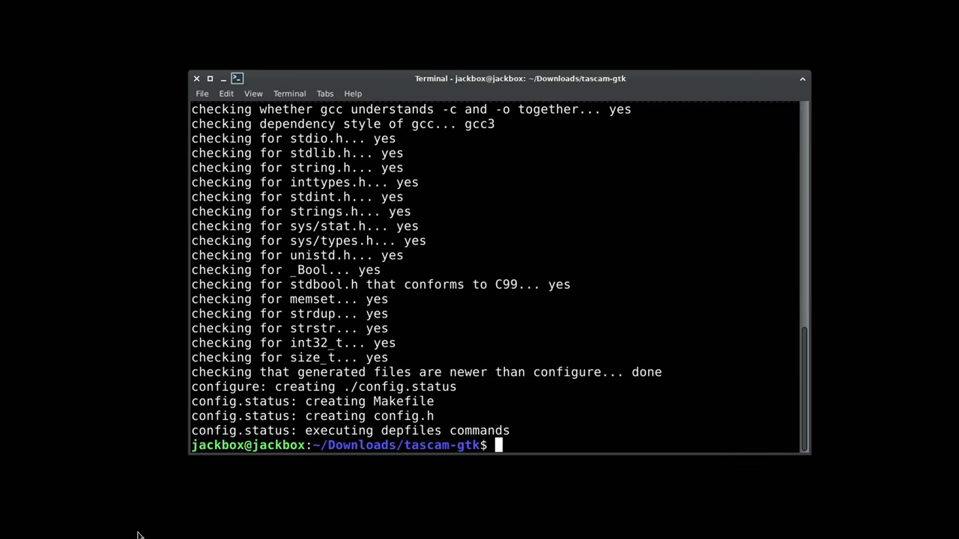
text(make -)
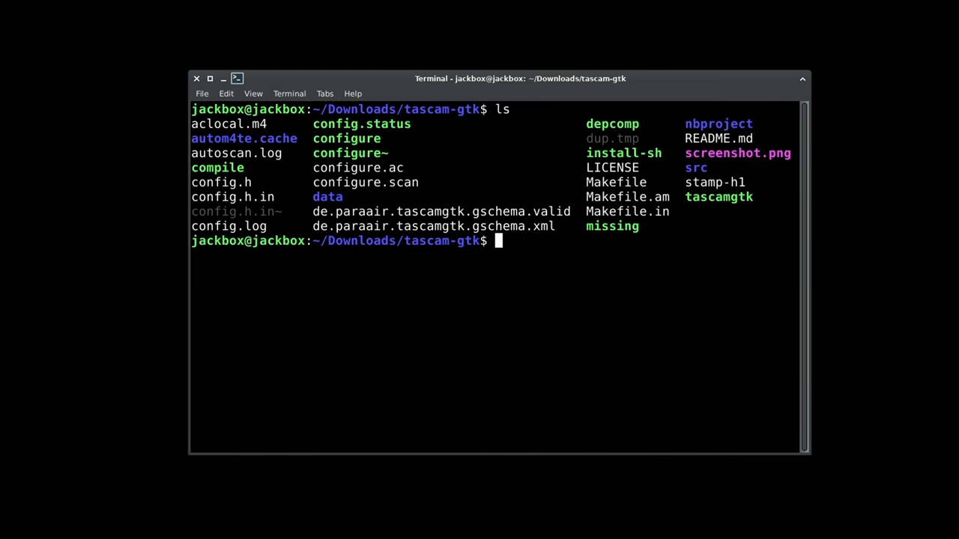
text(./tascamgtk)
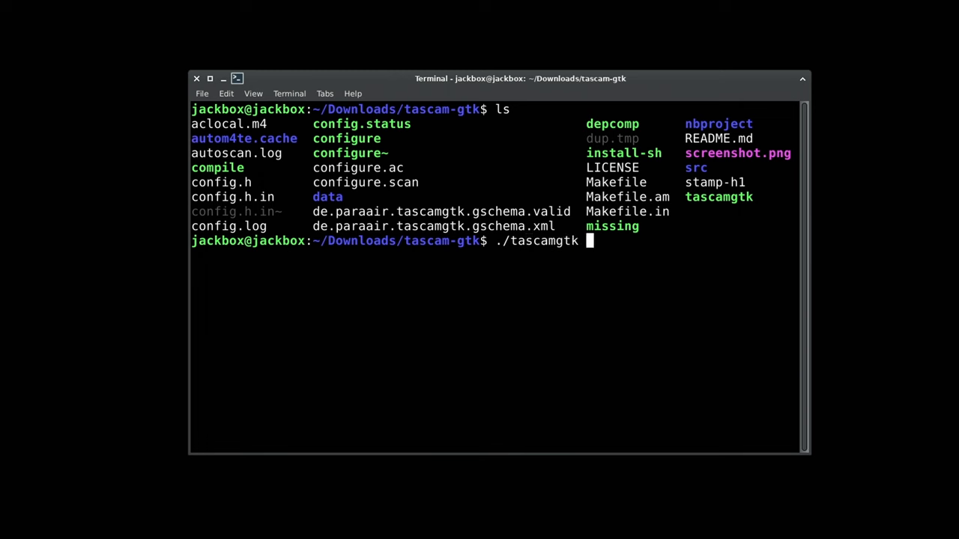
key(Return)
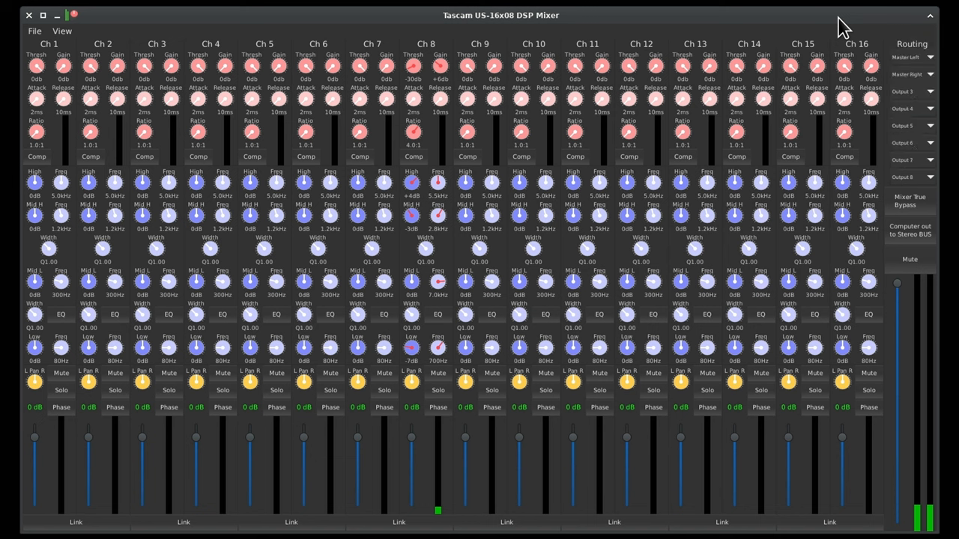
mouse_move(920, 212)
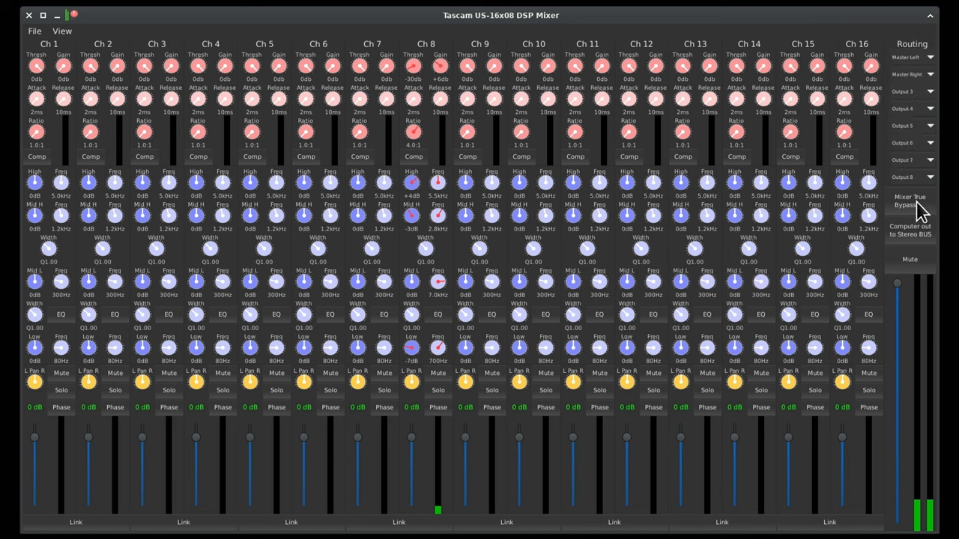
click(909, 201)
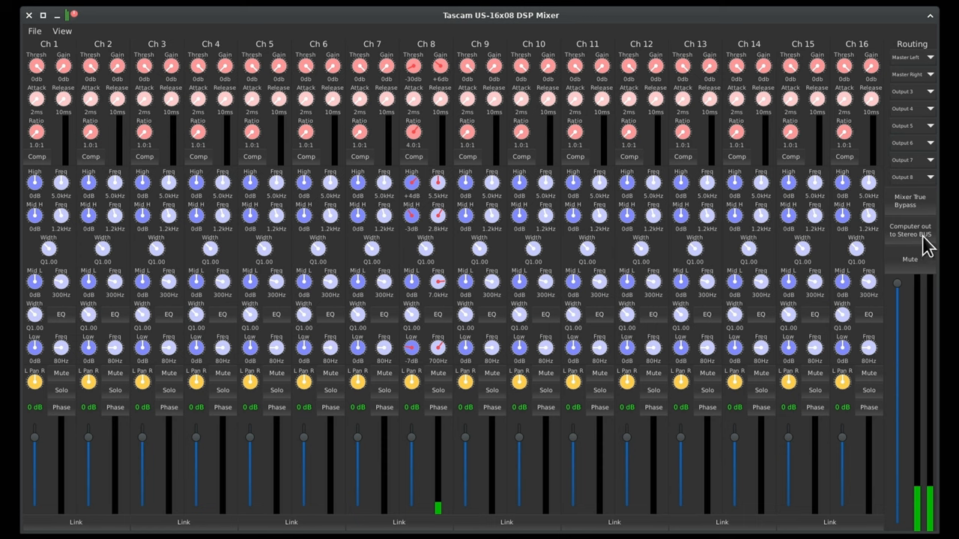
mouse_move(922, 271)
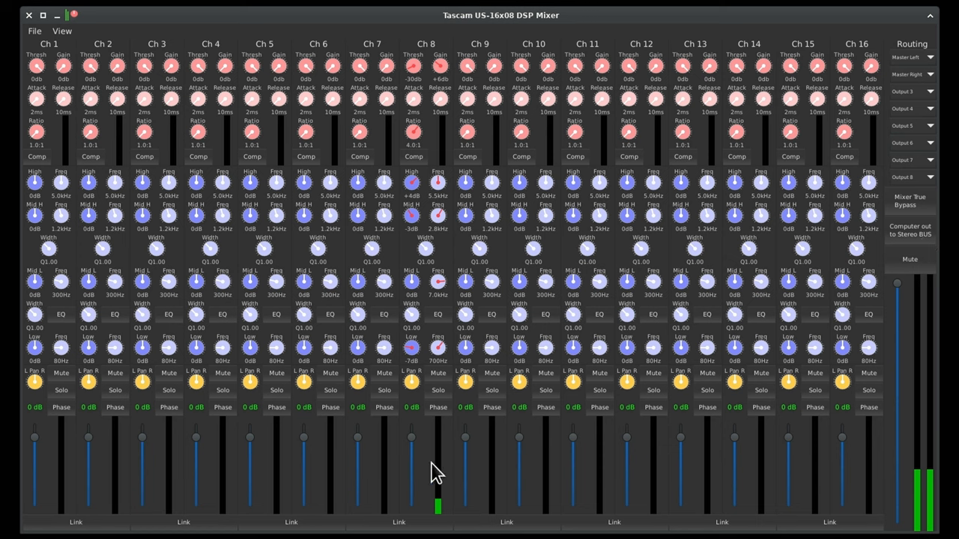
mouse_move(444, 447)
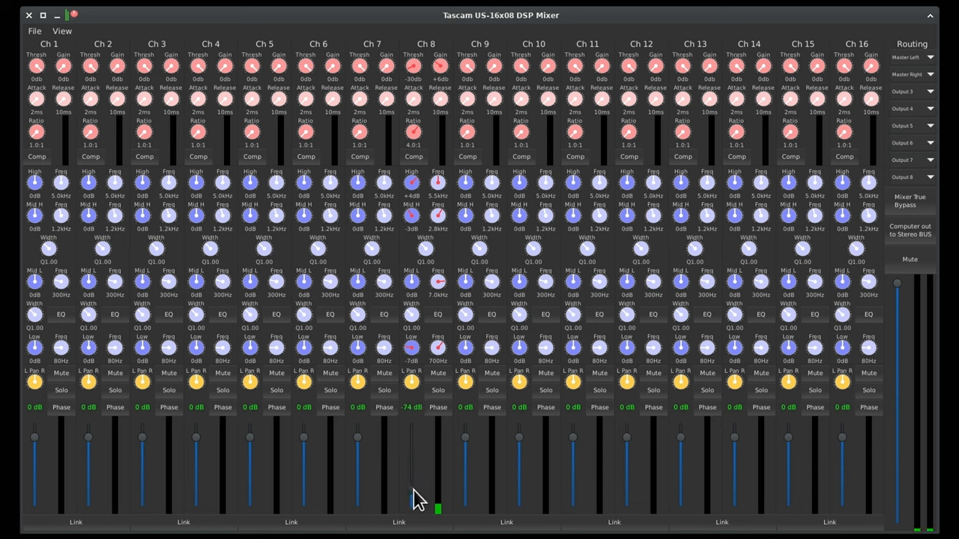
drag(412, 499, 413, 446)
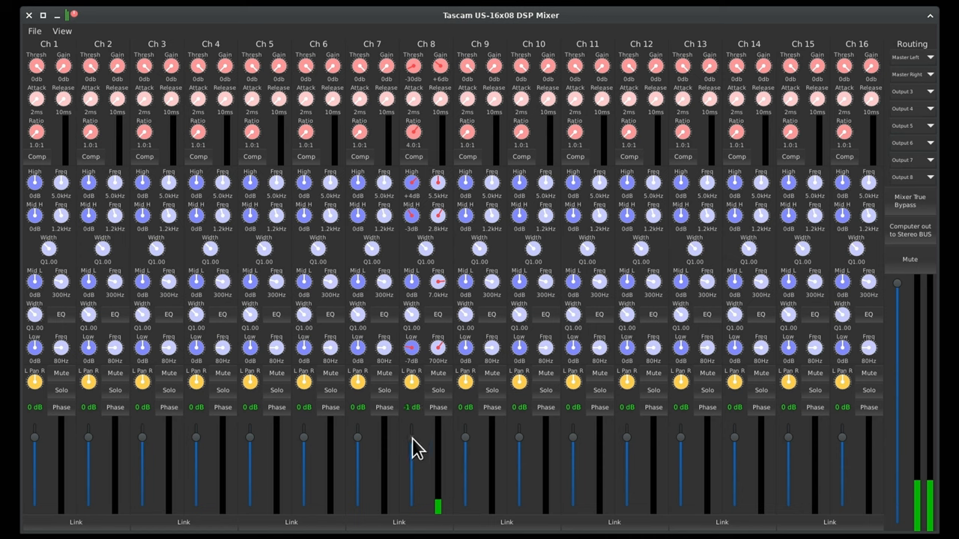
click(399, 522)
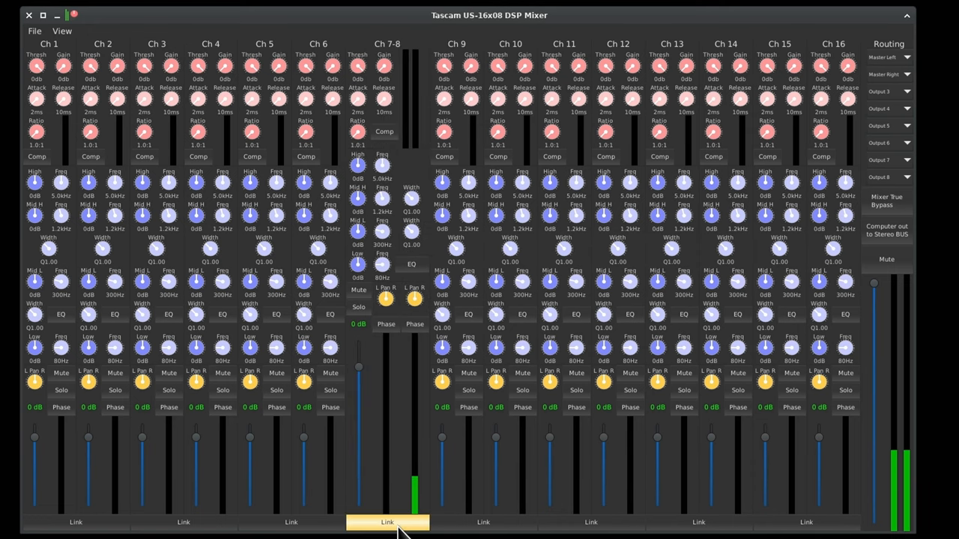
click(388, 522)
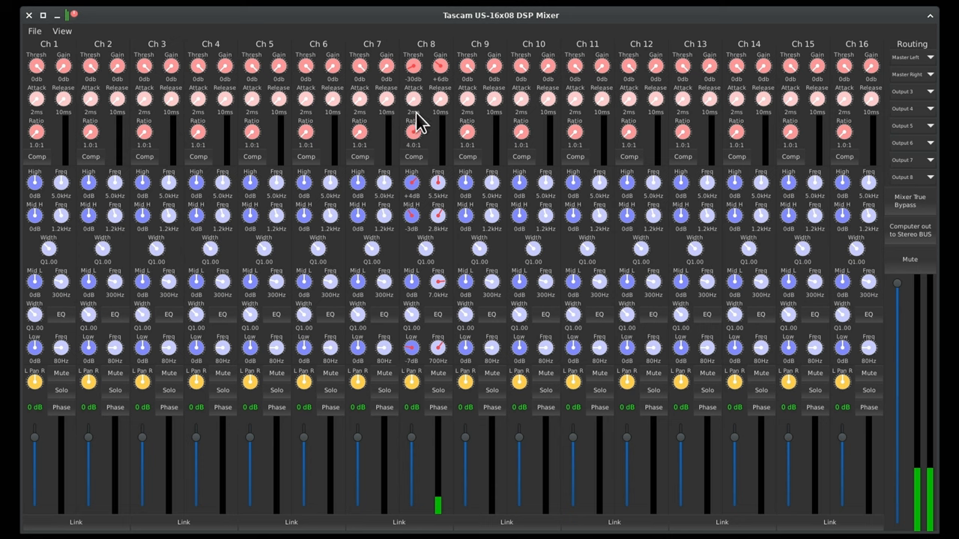
mouse_move(416, 154)
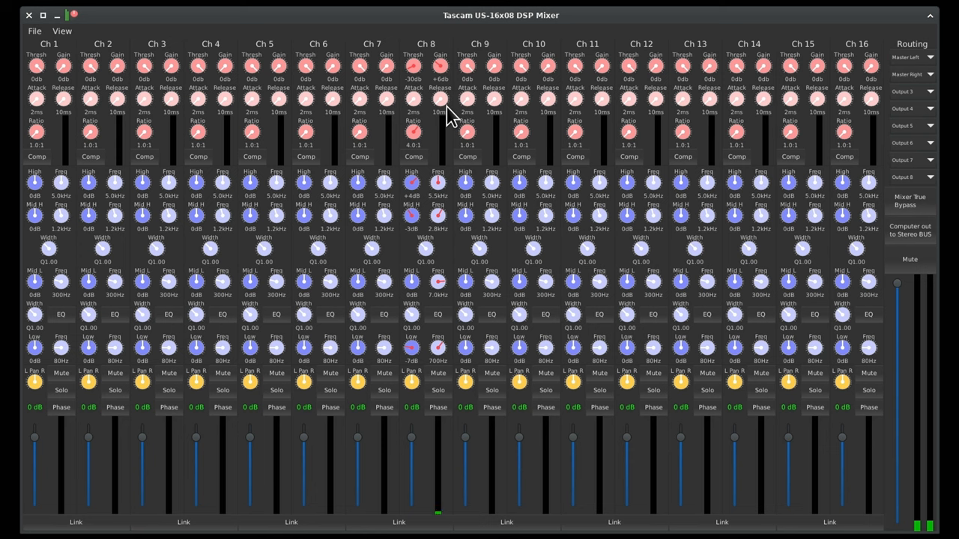
mouse_move(438, 141)
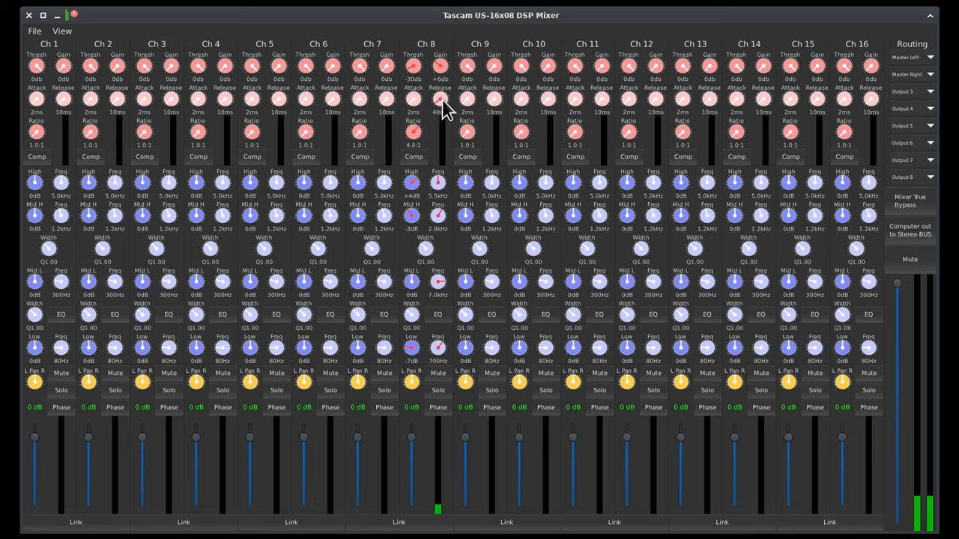
mouse_move(441, 72)
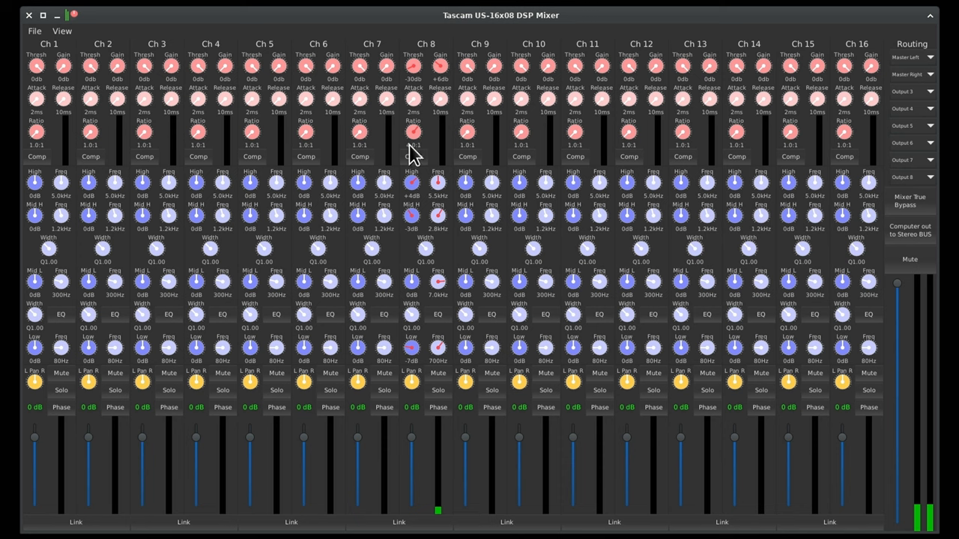
click(413, 156)
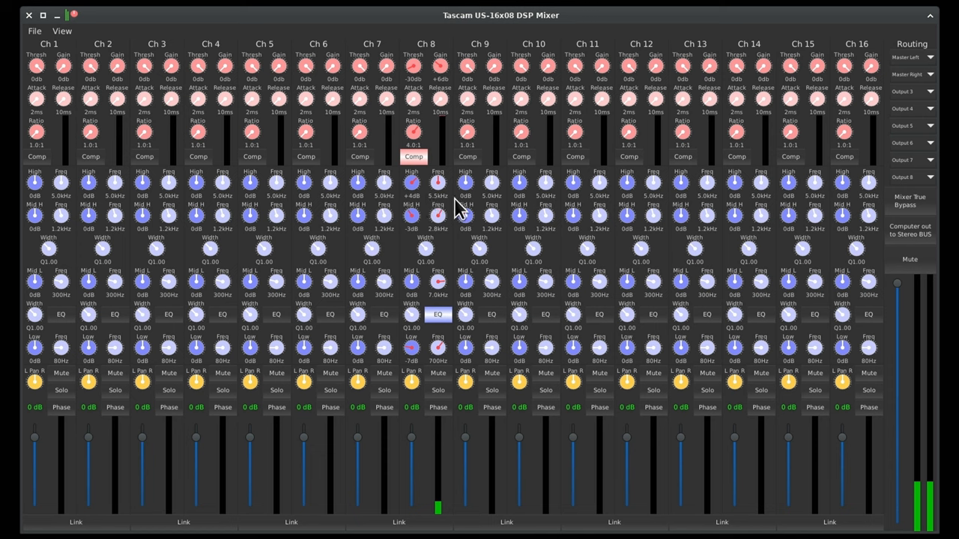
mouse_move(418, 233)
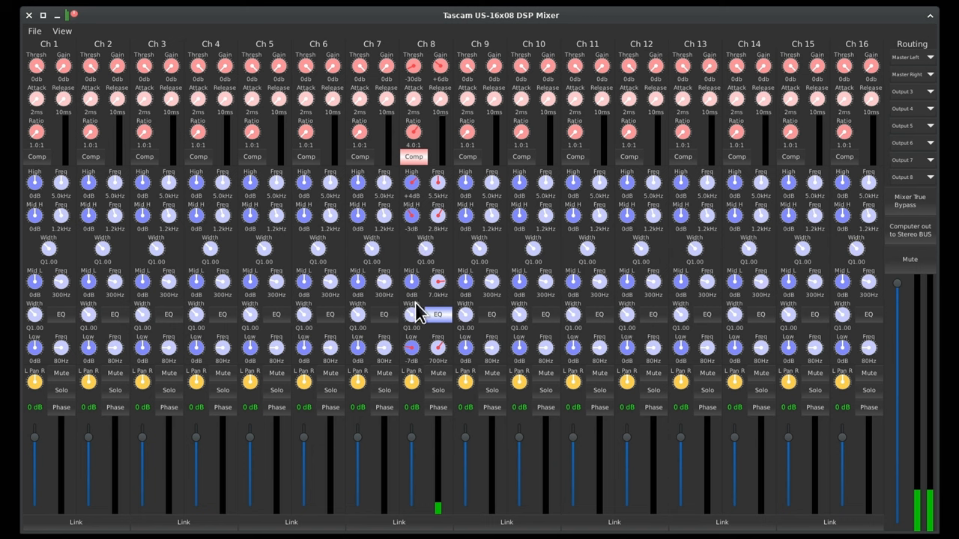
mouse_move(438, 311)
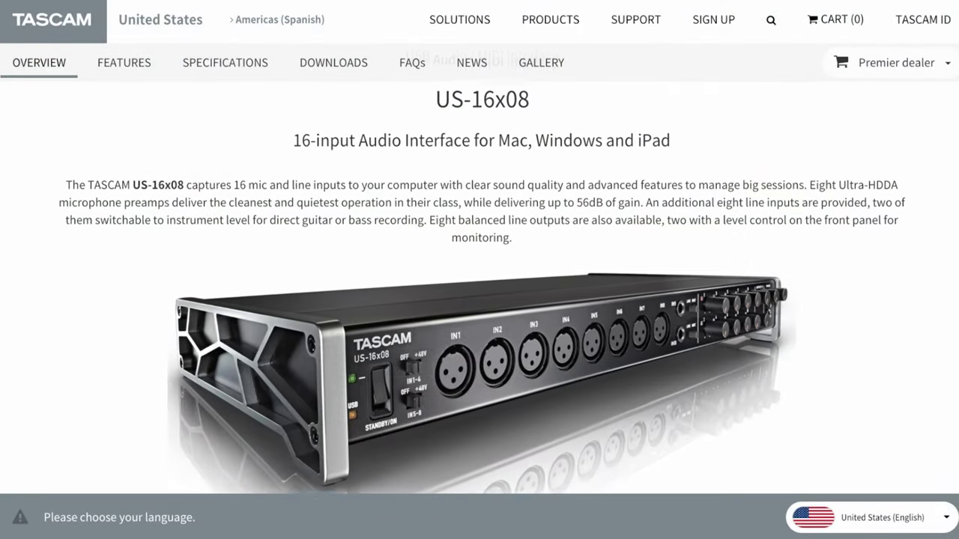
Scroll through the used US-16x08 listings priced around $288–$333.
scroll(down, 3)
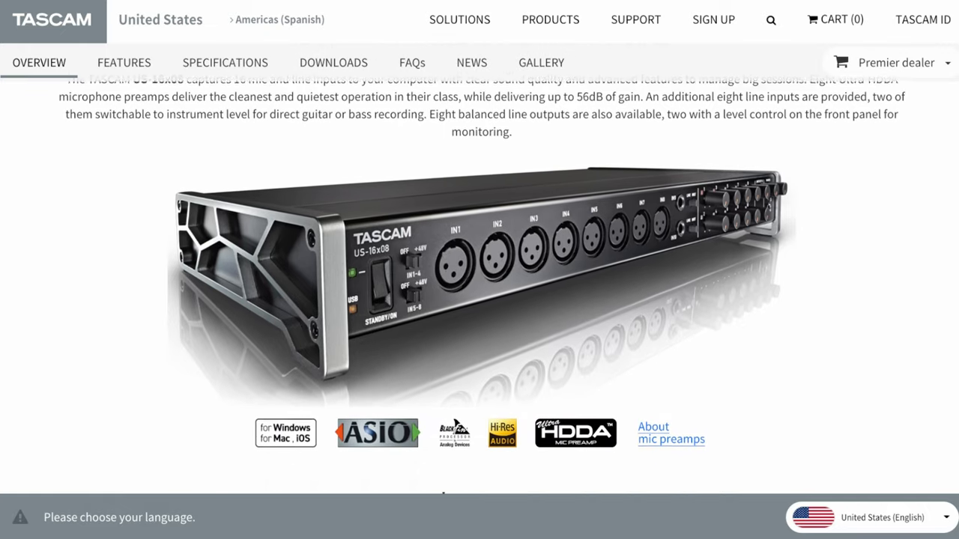
scroll(down, 3)
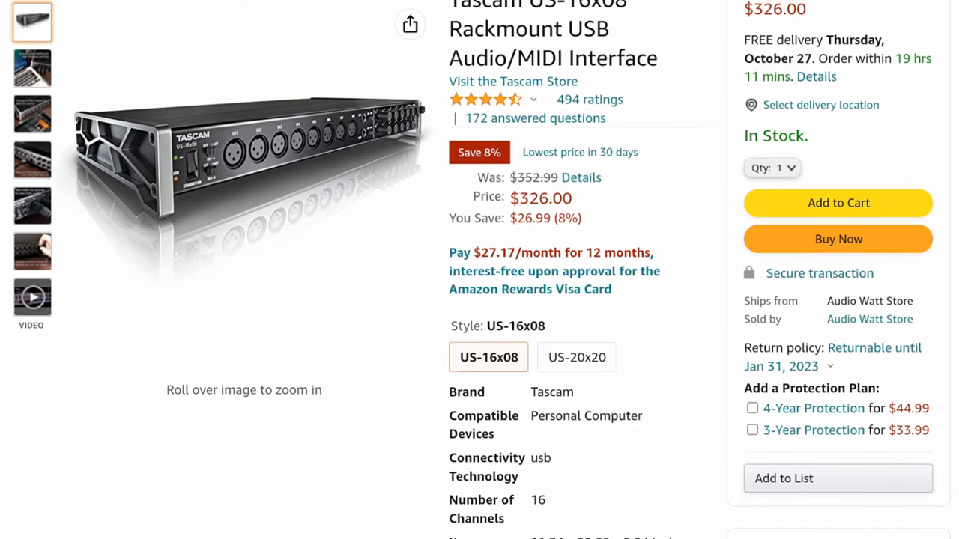
scroll(down, 3)
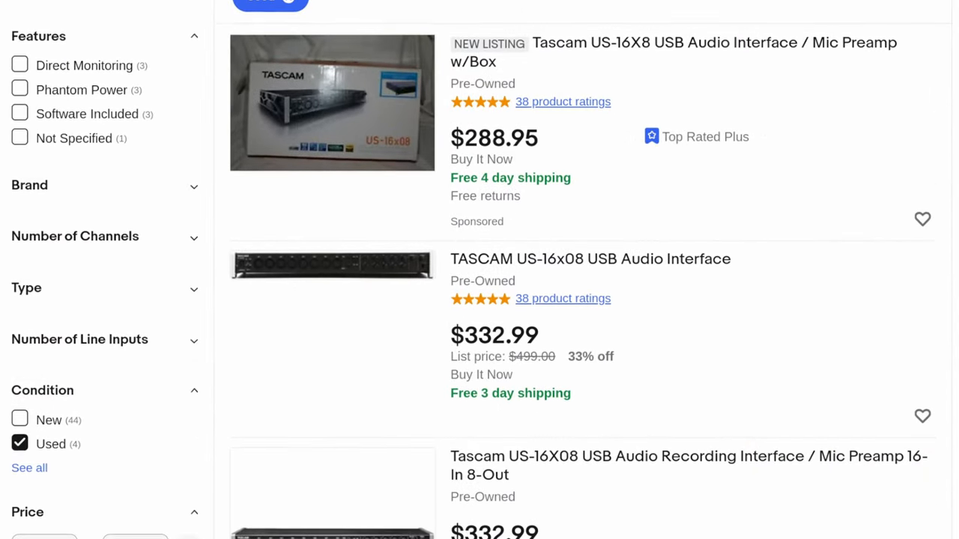
scroll(down, 3)
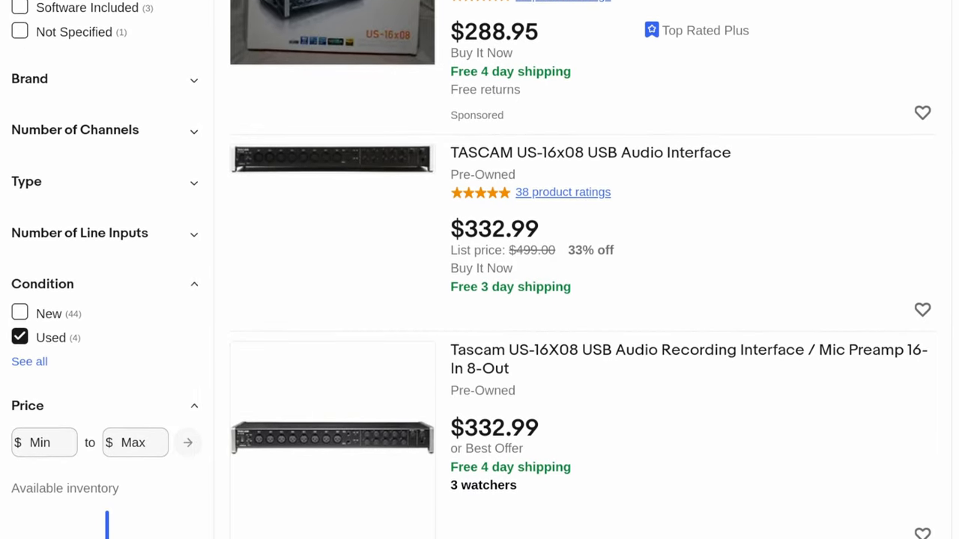